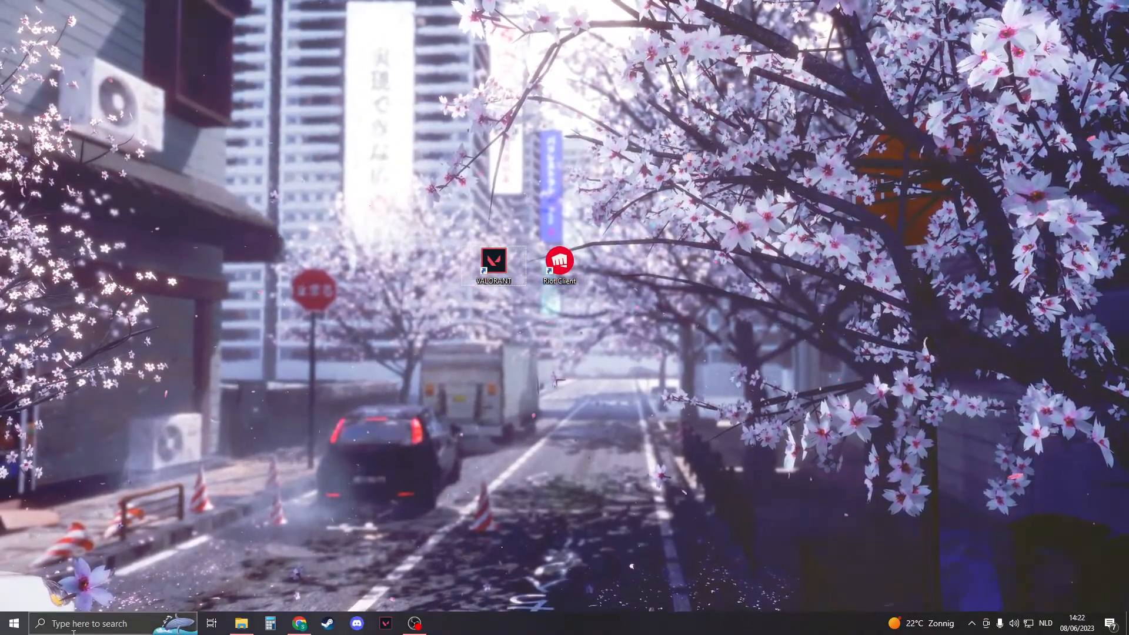
Search for 'services' from the taskbar and launch the Services console.
type("services")
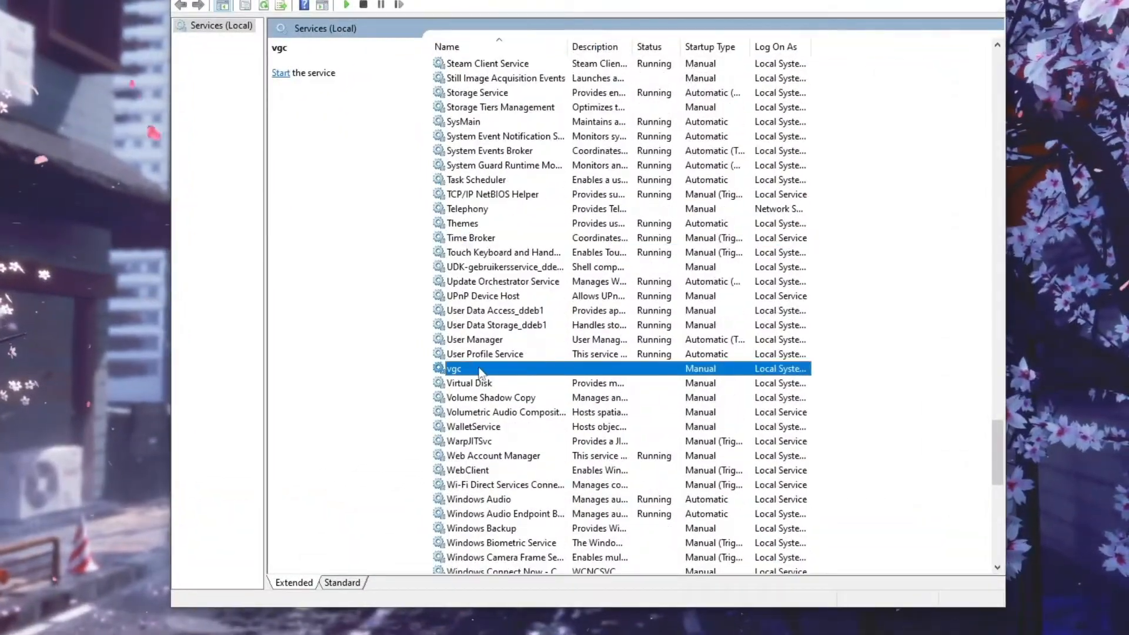
Set the vgc service's startup type to Automatic in its Properties and apply it.
right_click(454, 368)
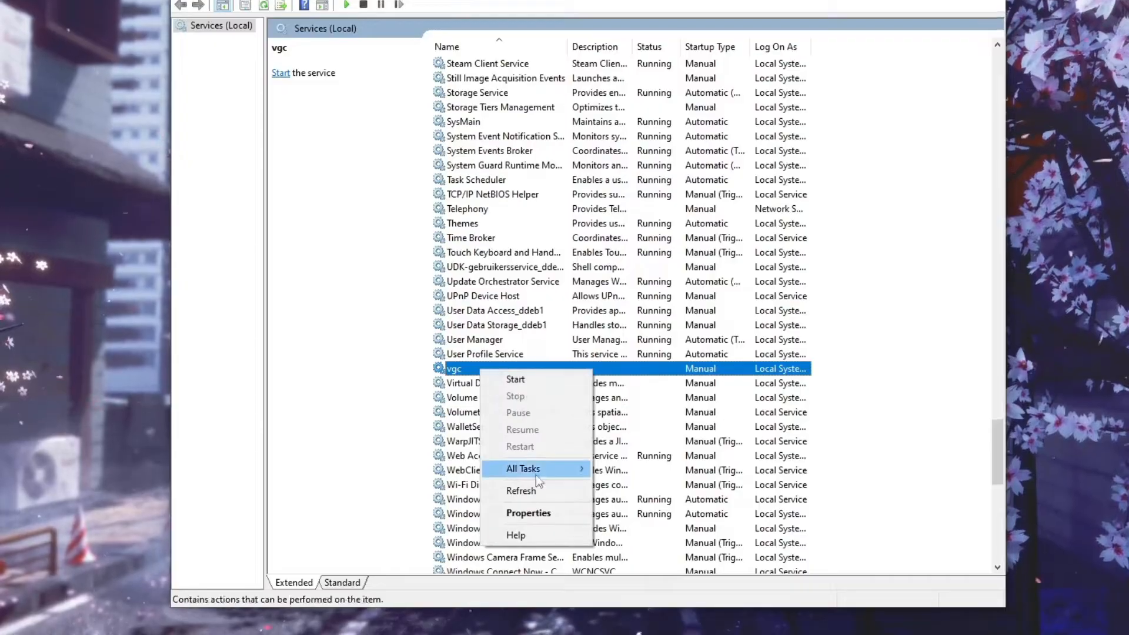
left_click(528, 512)
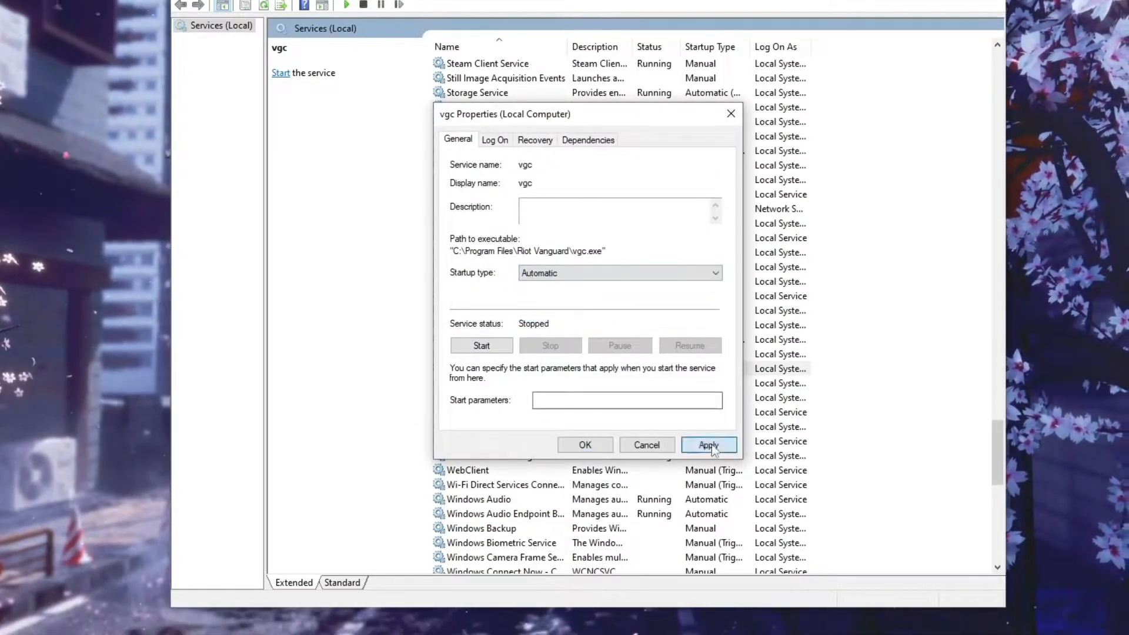
left_click(707, 444)
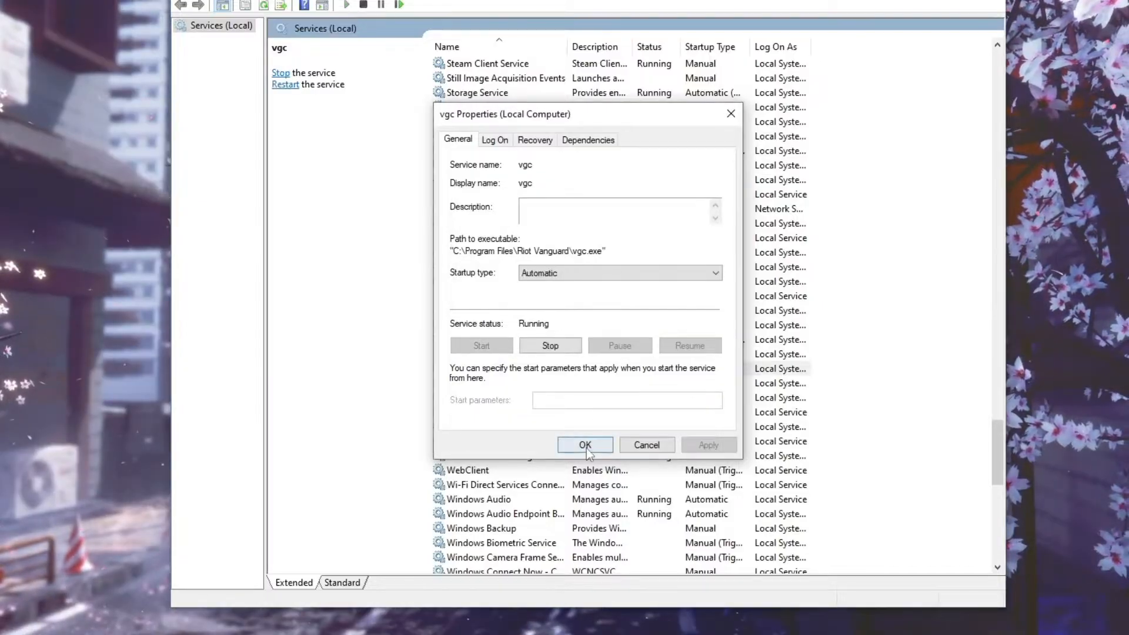
left_click(585, 444)
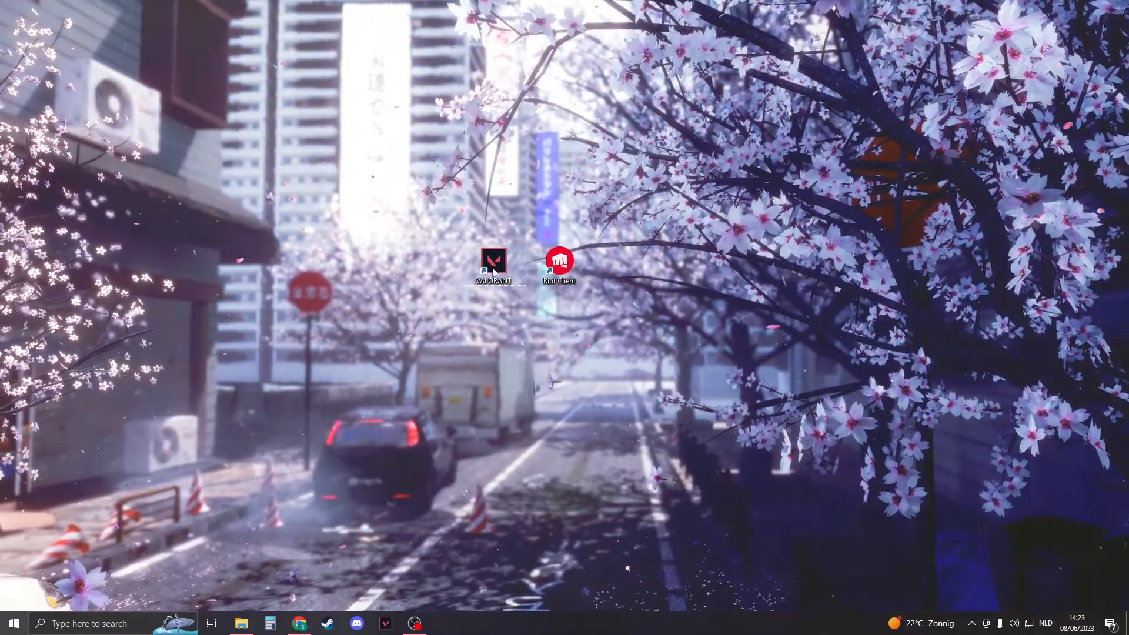
Locate VALORANT.exe in the install's live folder and bring up its Properties.
right_click(493, 264)
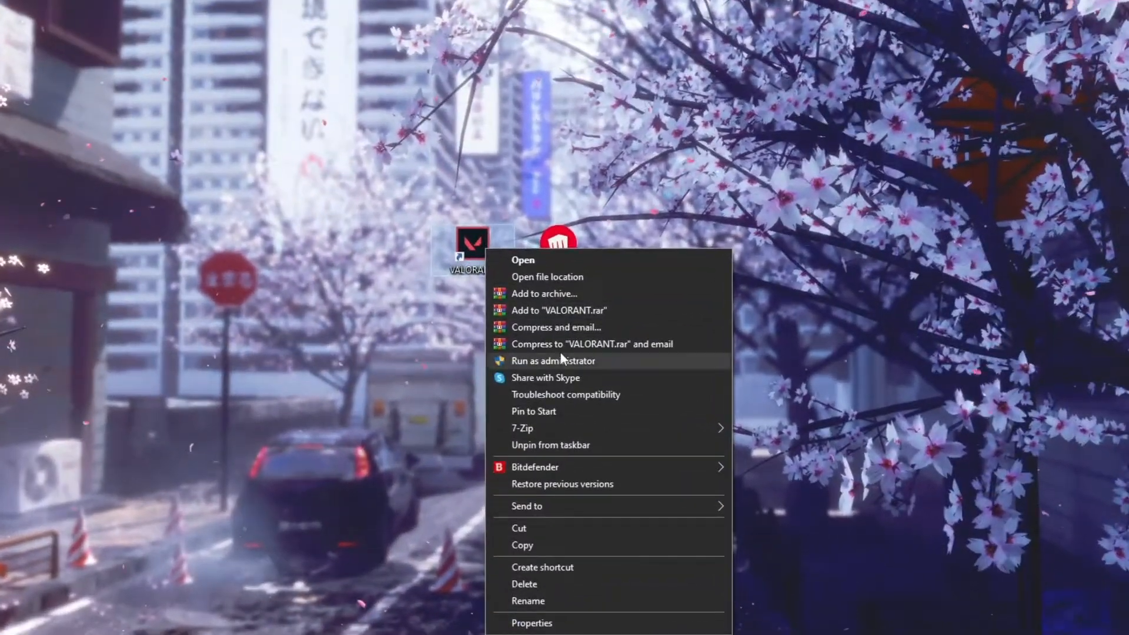
left_click(546, 276)
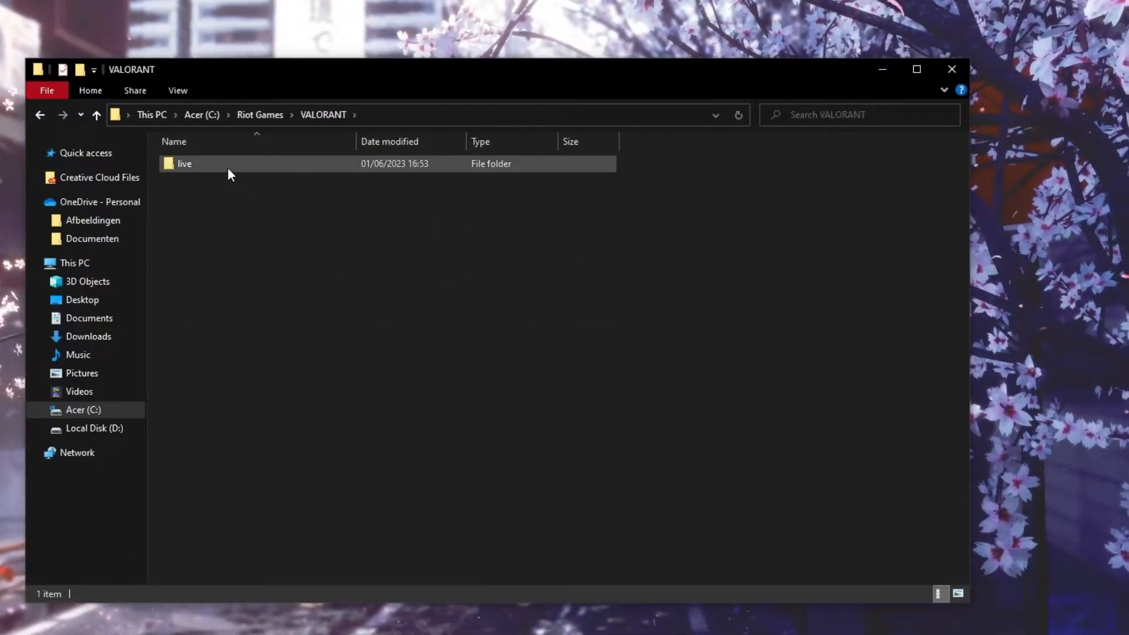
double_click(185, 164)
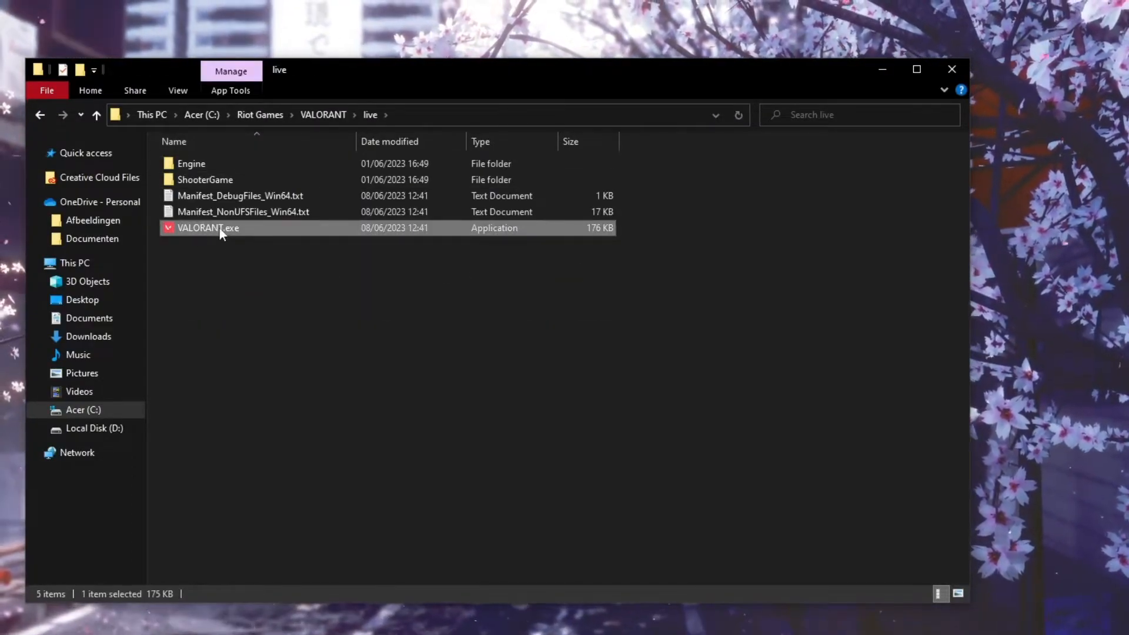
right_click(208, 227)
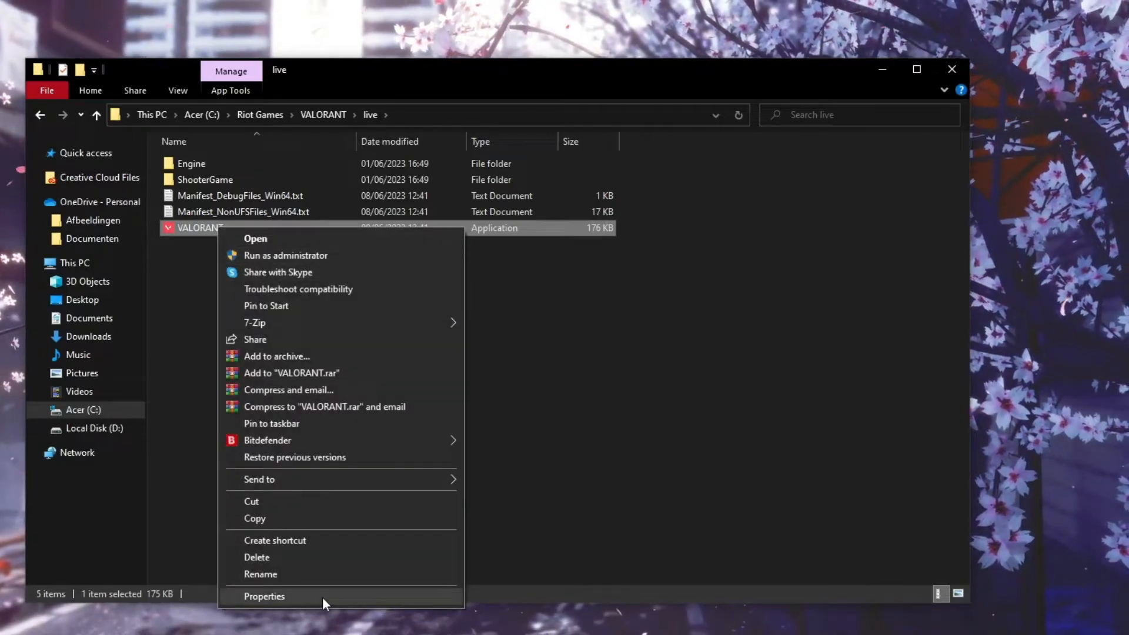
left_click(264, 596)
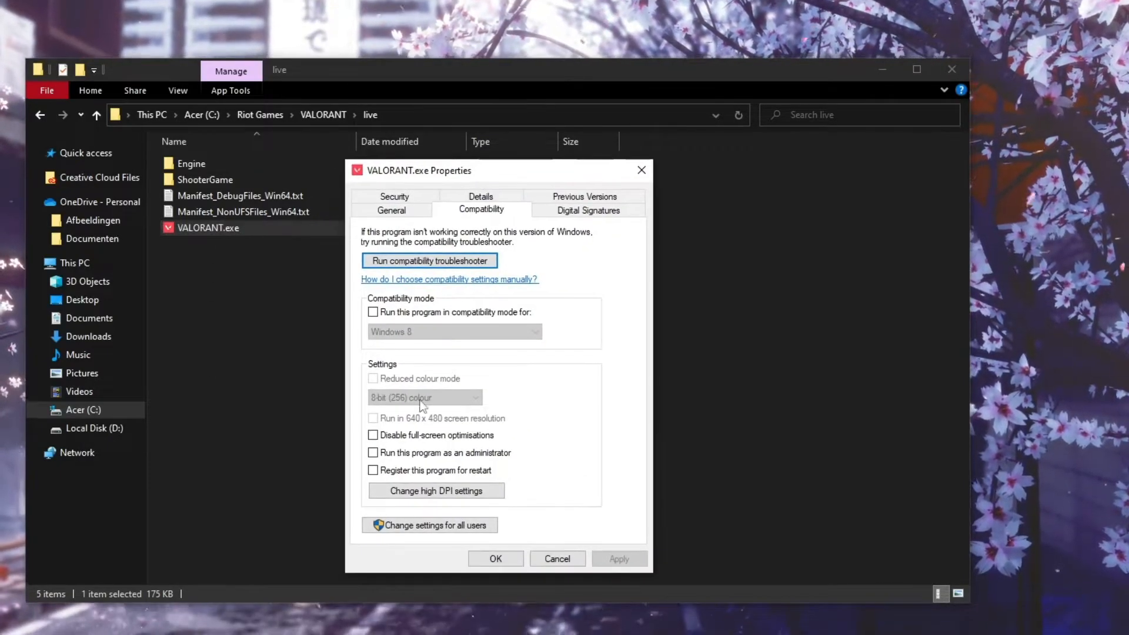
Enable run as administrator and disable full-screen optimisations on the Compatibility page, then apply.
left_click(372, 451)
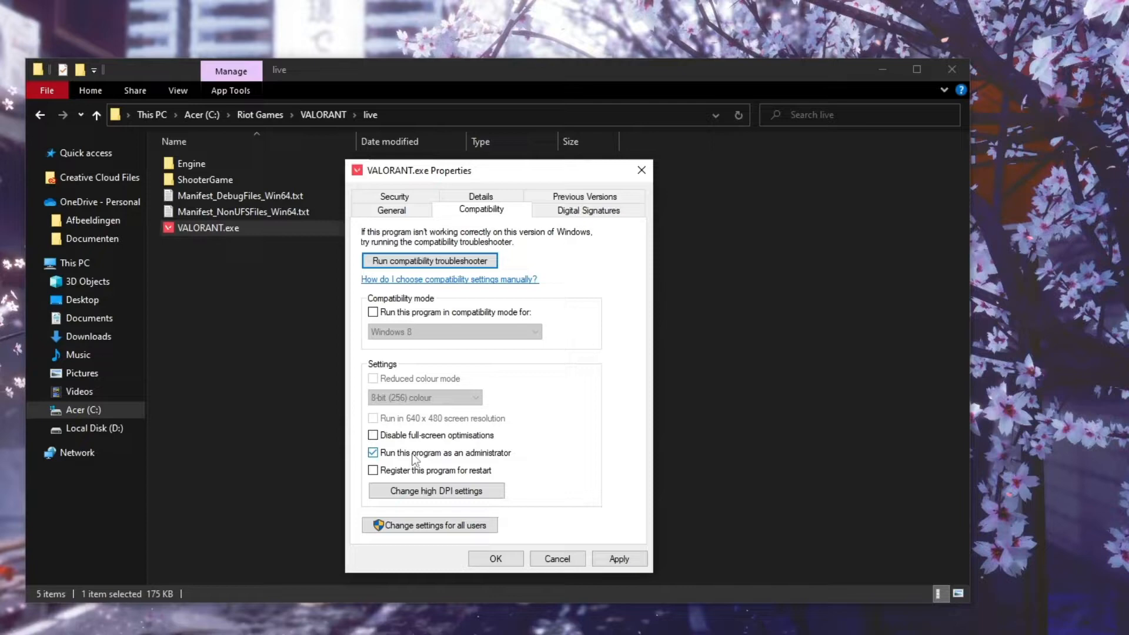
left_click(373, 435)
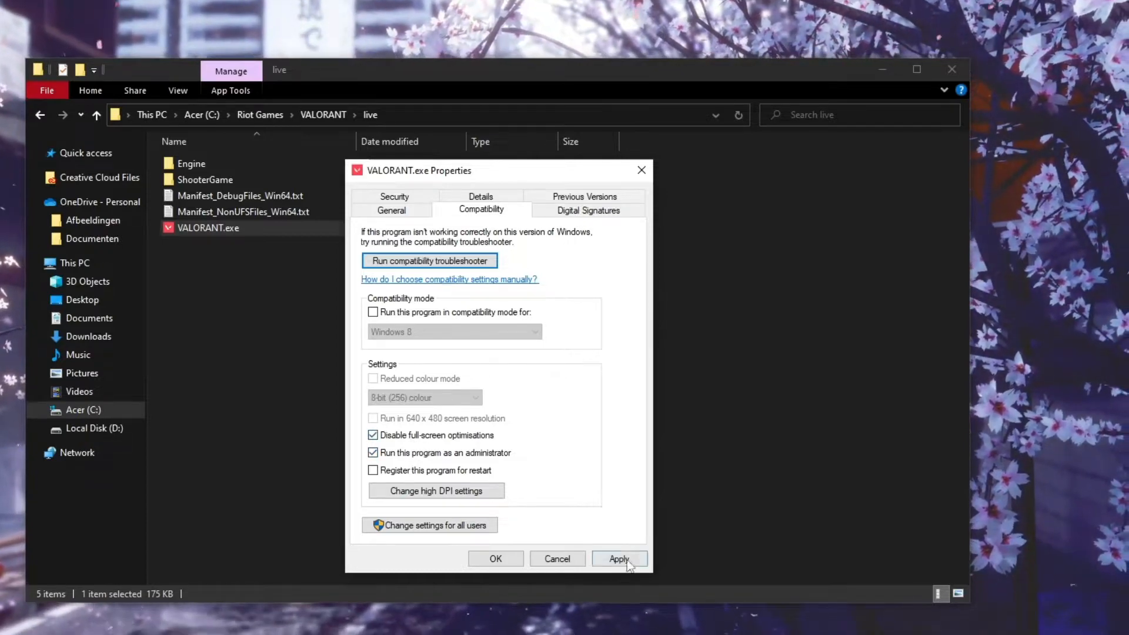
left_click(619, 558)
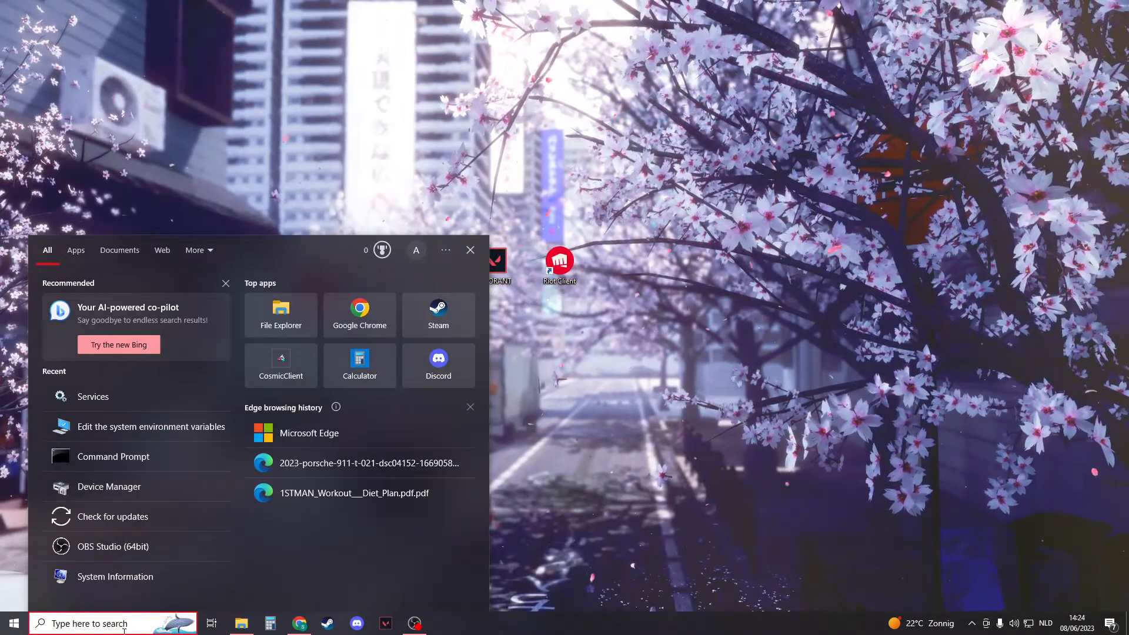
Run %appdata% from Start search to reach the AppData Roaming folder.
type("%appd")
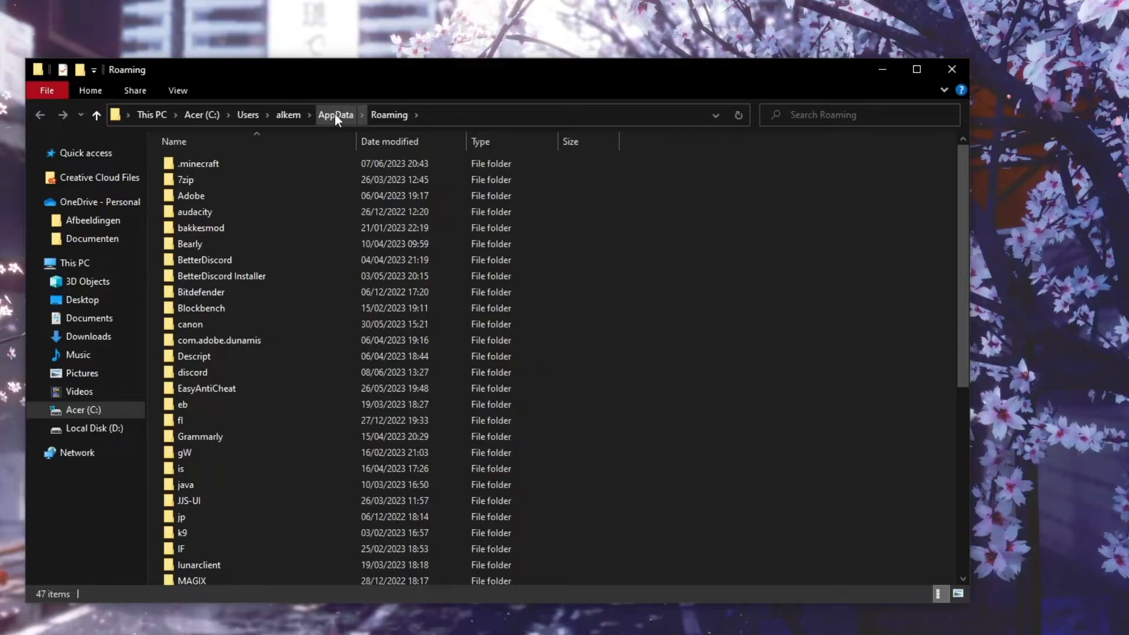
Navigate to AppData\Local\VALORANT\Saved.
left_click(335, 114)
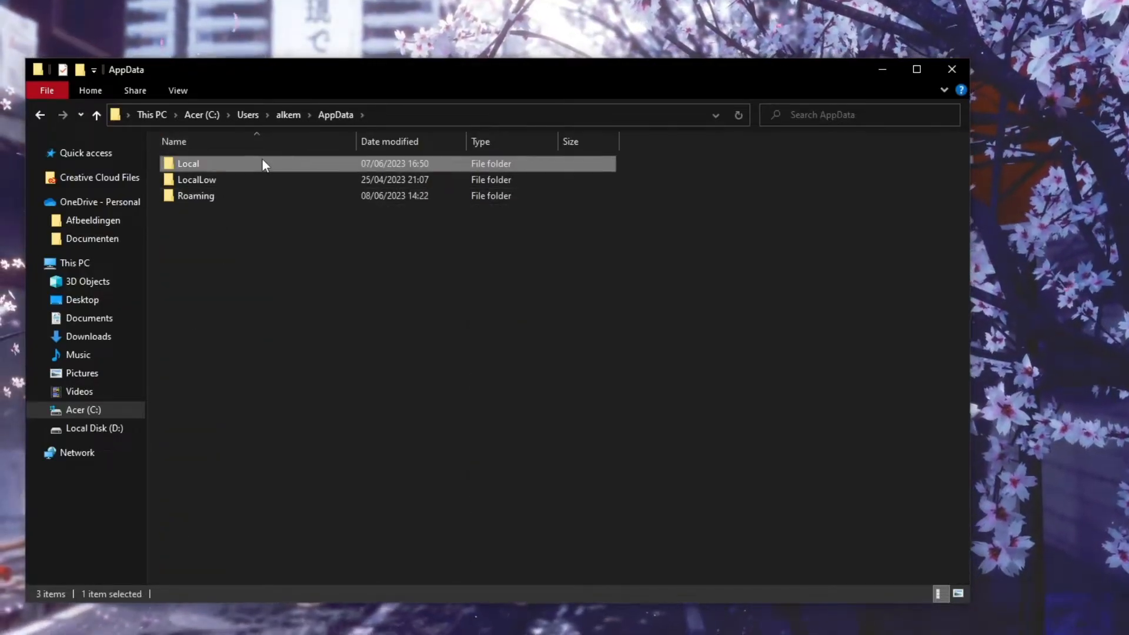
double_click(188, 164)
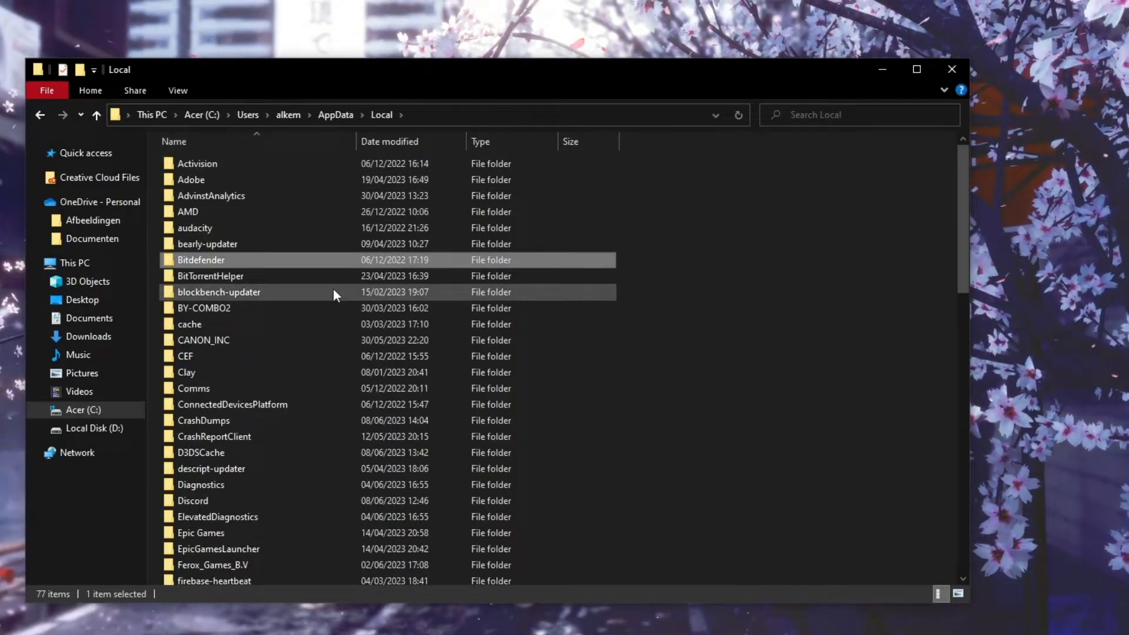
scroll("down", 3)
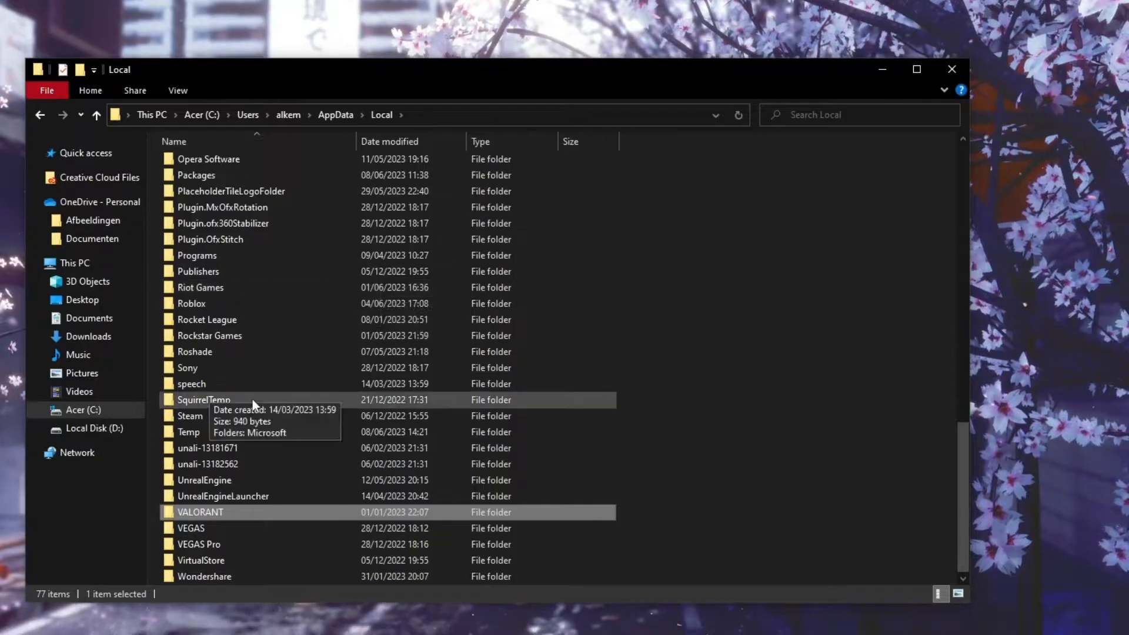
double_click(200, 512)
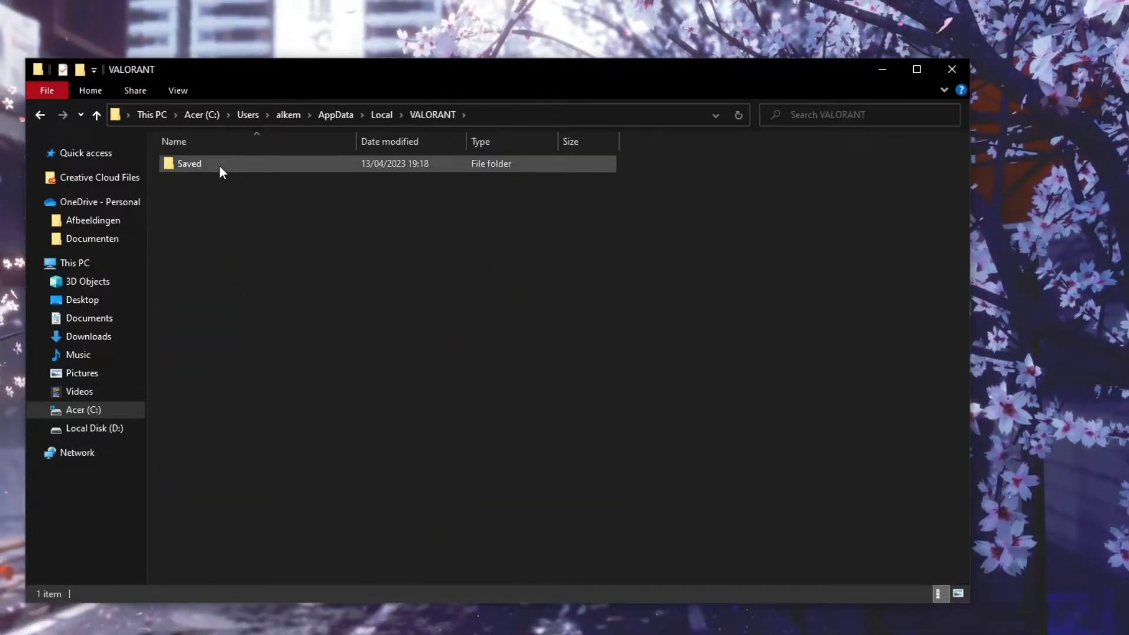
double_click(188, 164)
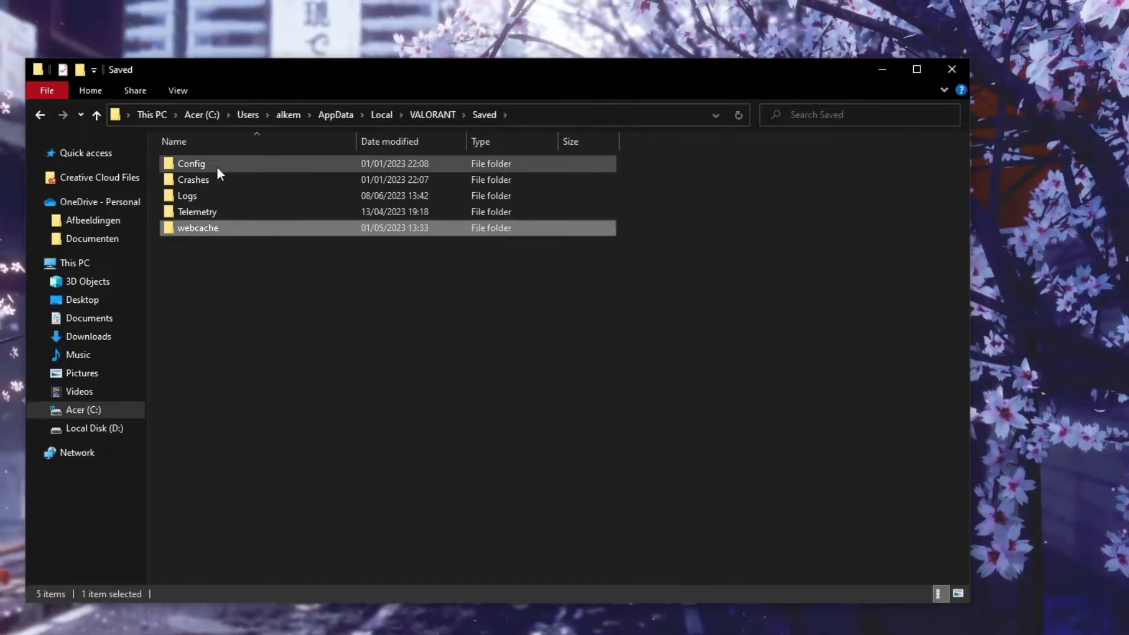
Delete the Config and webcache folders and close File Explorer.
left_click(191, 163)
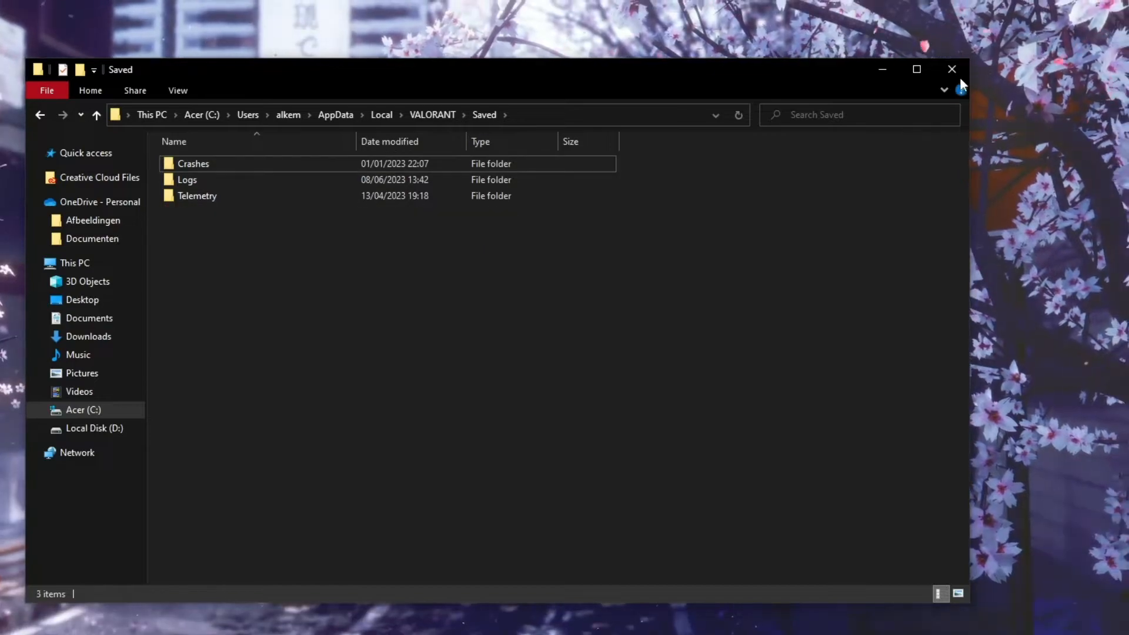
left_click(951, 70)
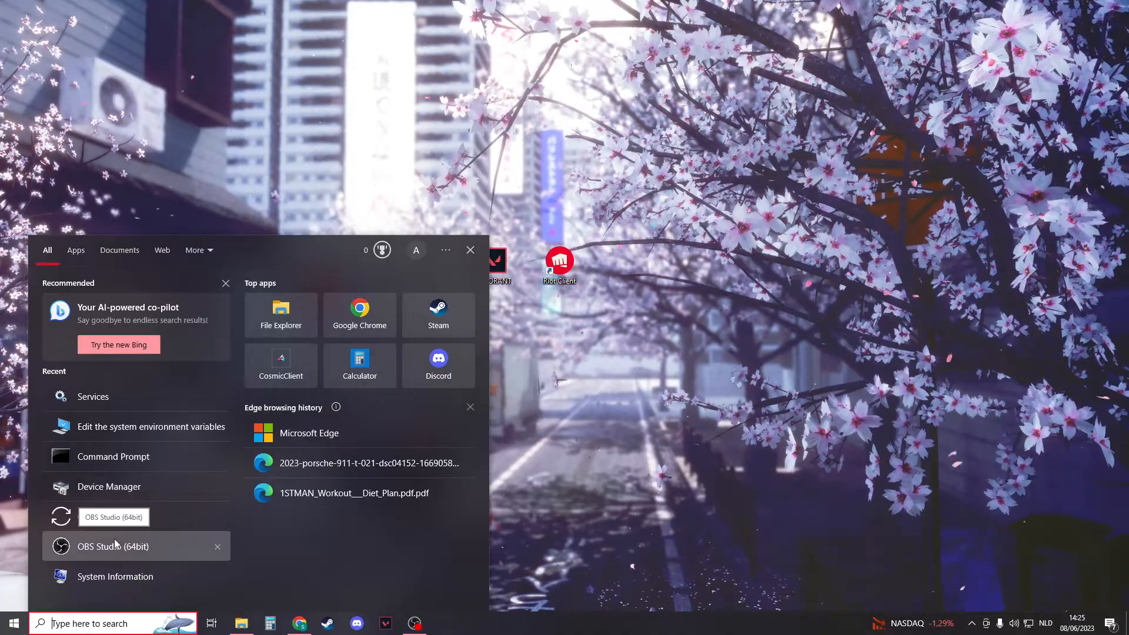
Search Start for 'envir' and launch 'Edit the system environment variables'.
type("envir")
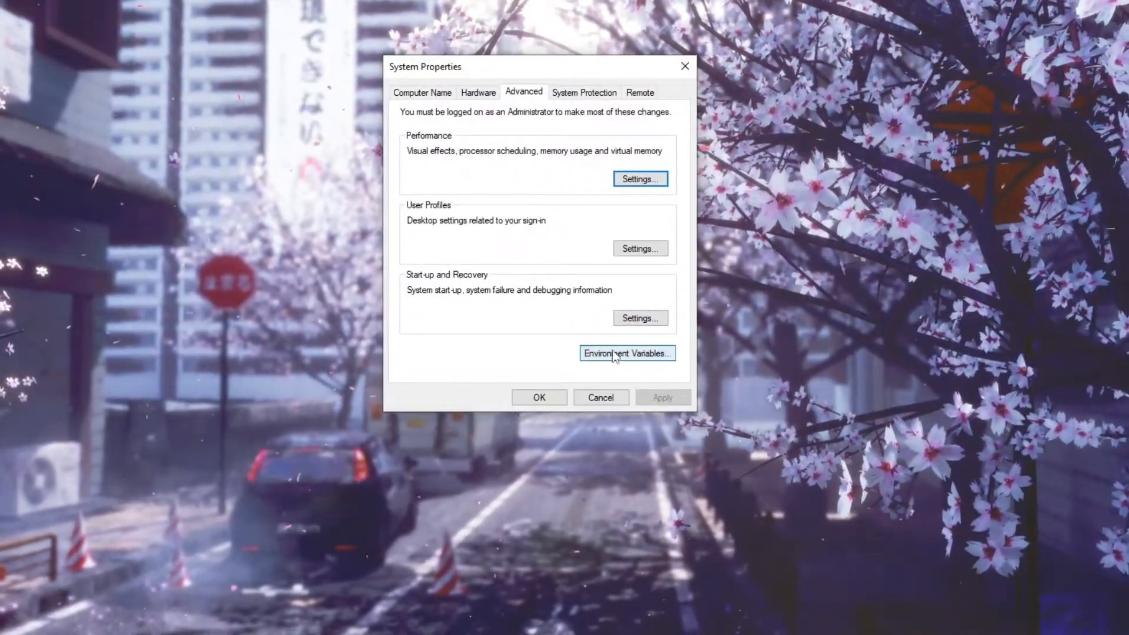
left_click(627, 353)
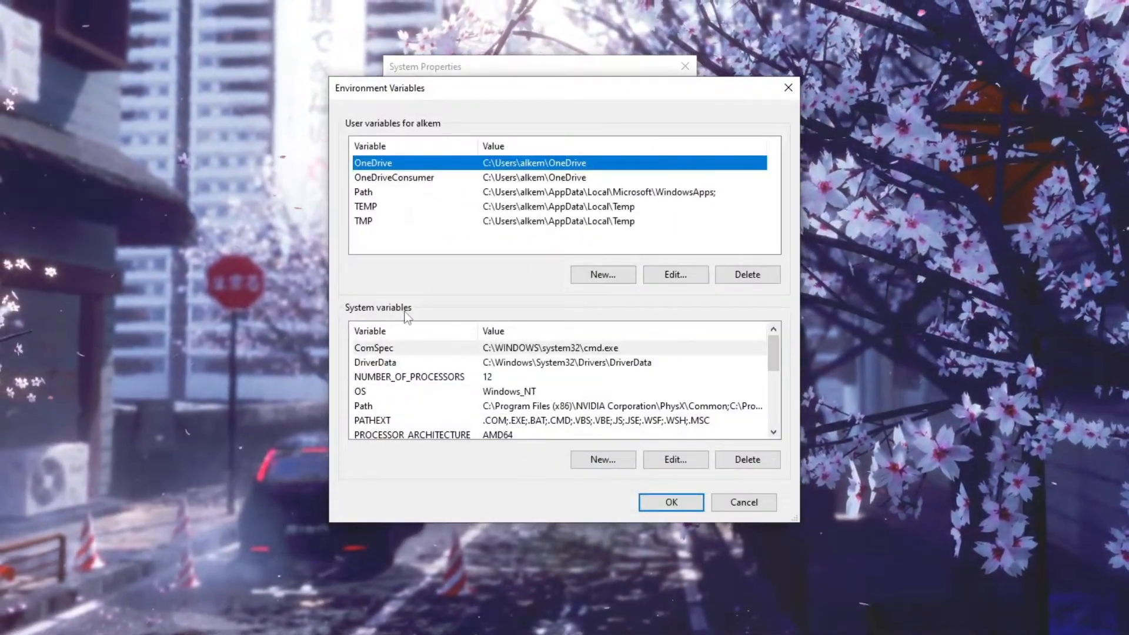
left_click(602, 460)
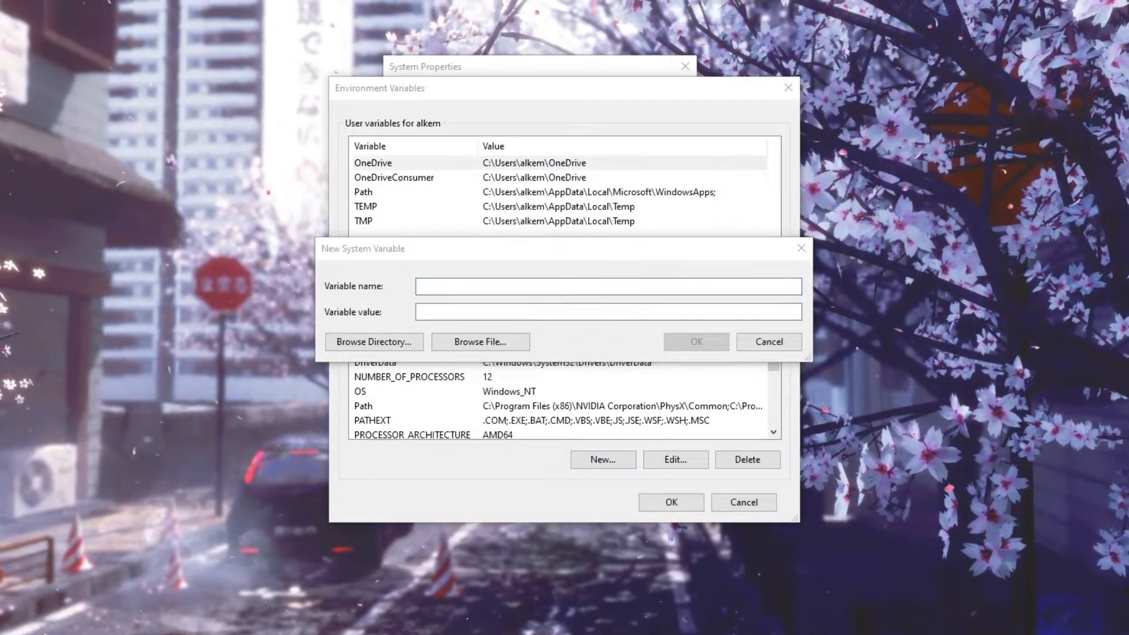
type("OPENSSL_ia32cap")
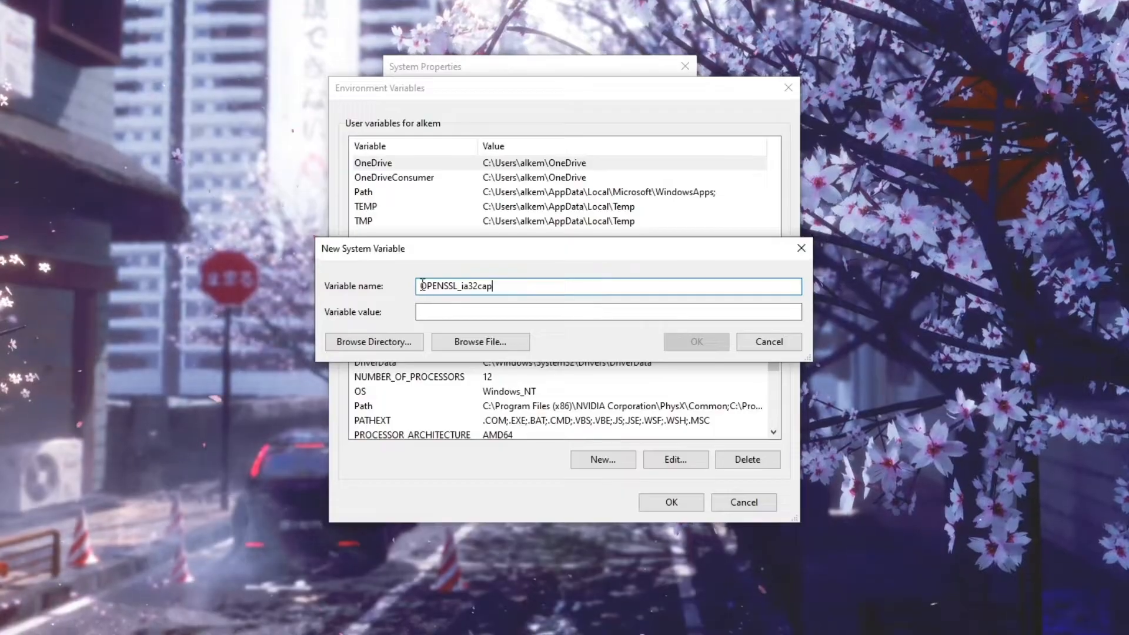
type("~0x200000200000000")
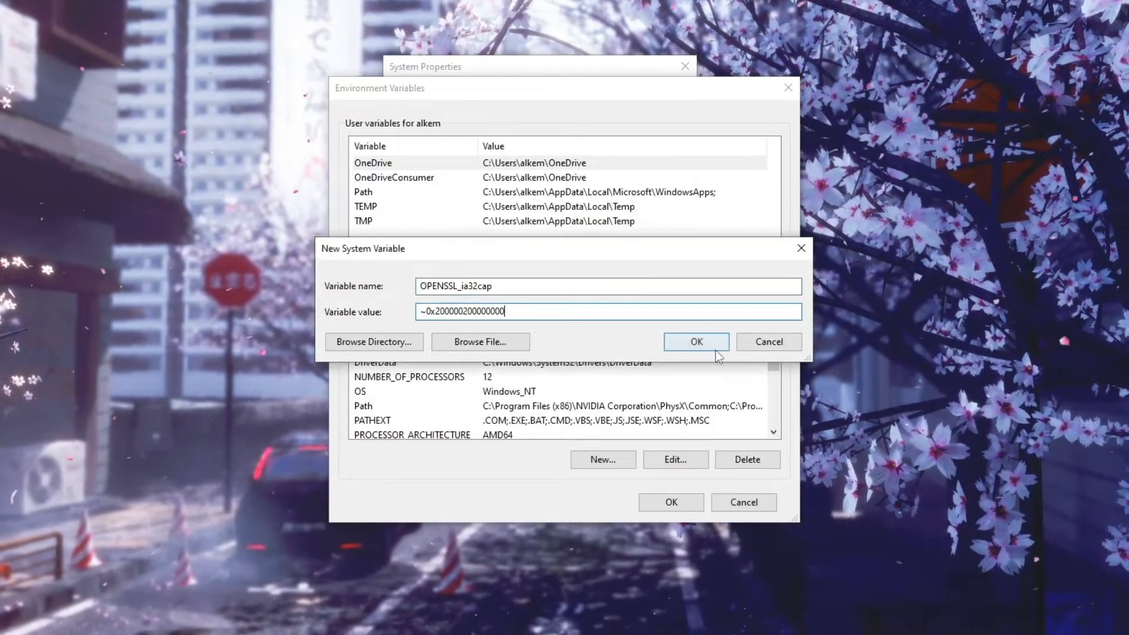
left_click(695, 341)
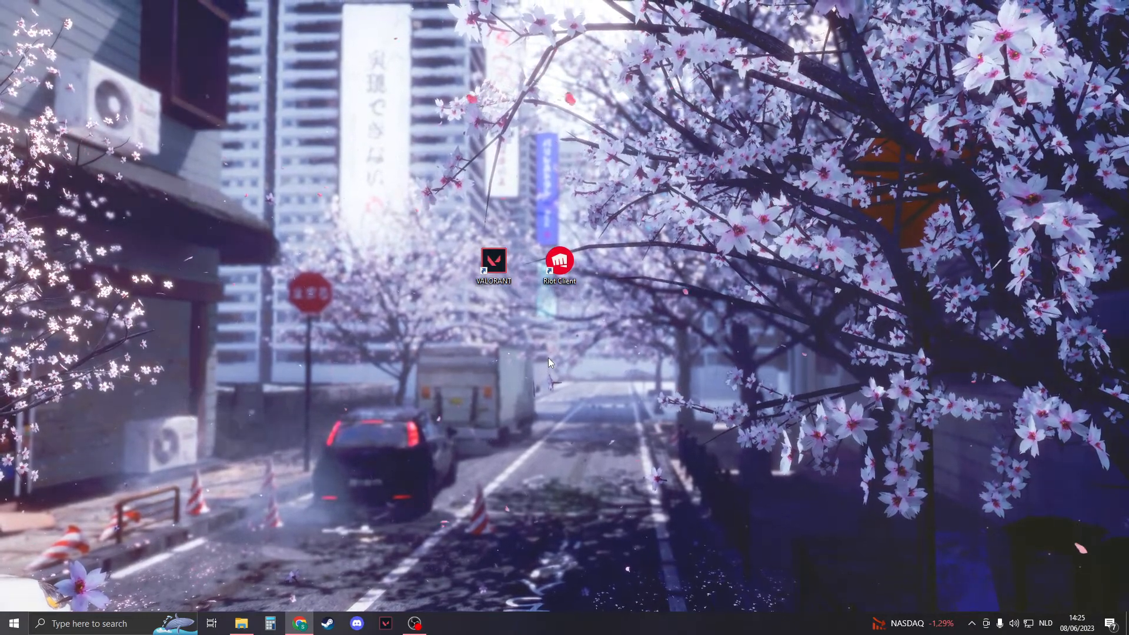
mouse_move(159, 598)
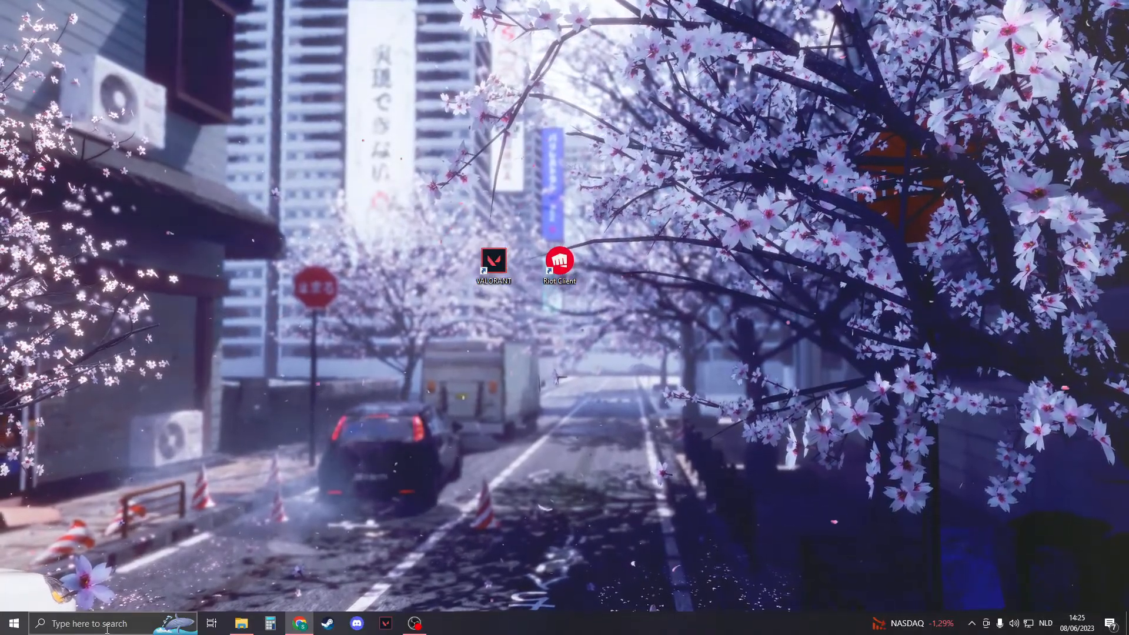
Search Start for 'control' and launch Control Panel.
type("control")
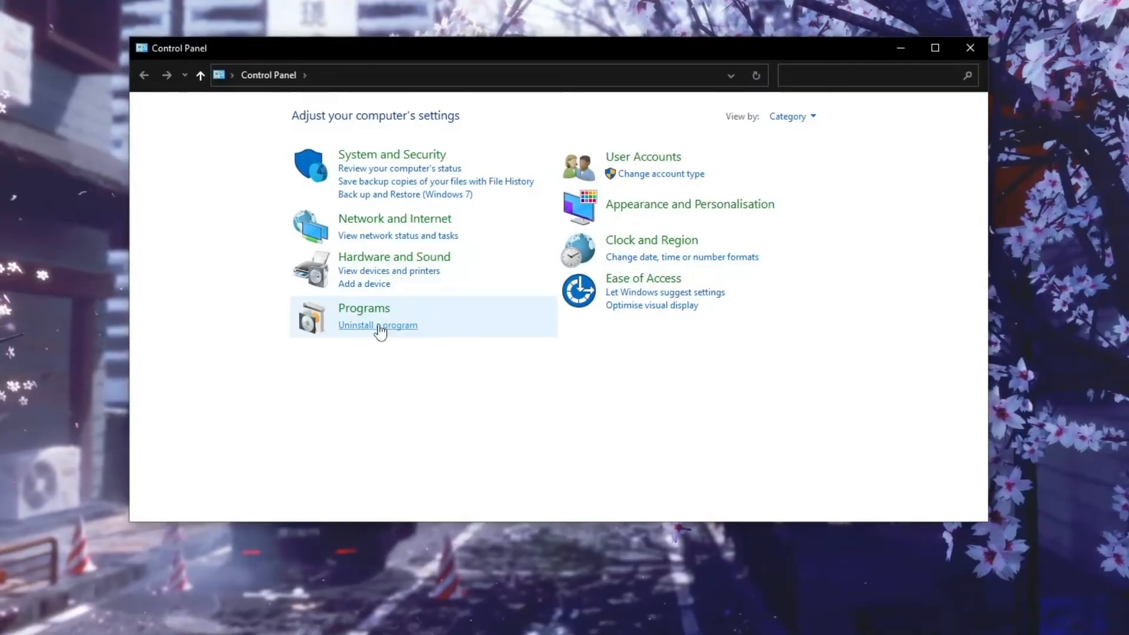
In Uninstall a program, filter for 'valora' and select VALORANT.
left_click(377, 324)
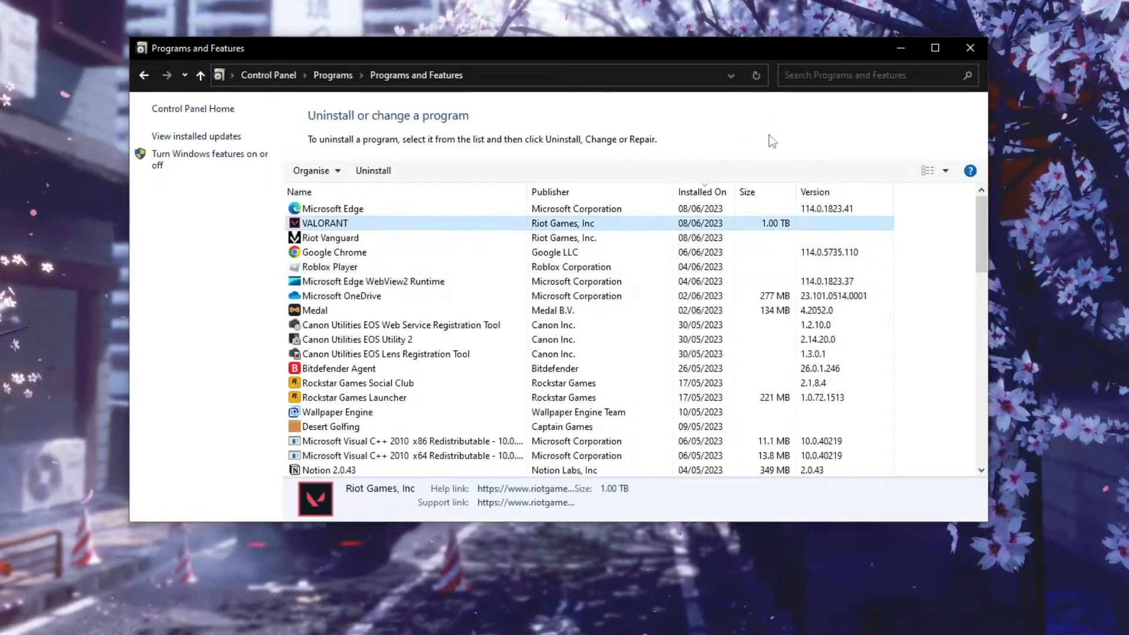
type("valora")
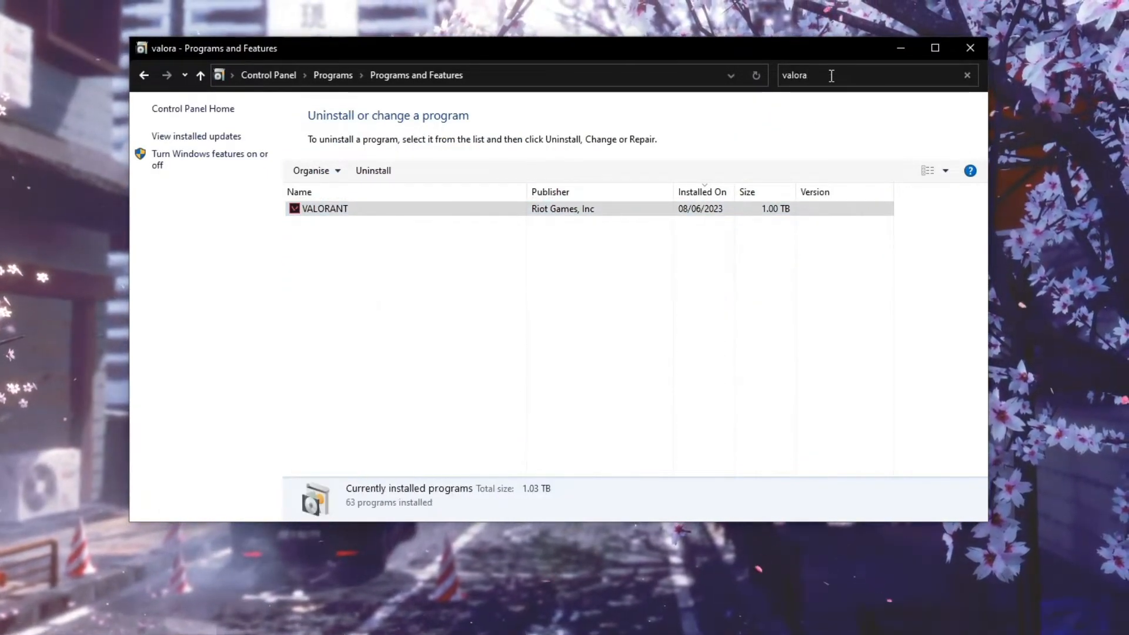
left_click(324, 208)
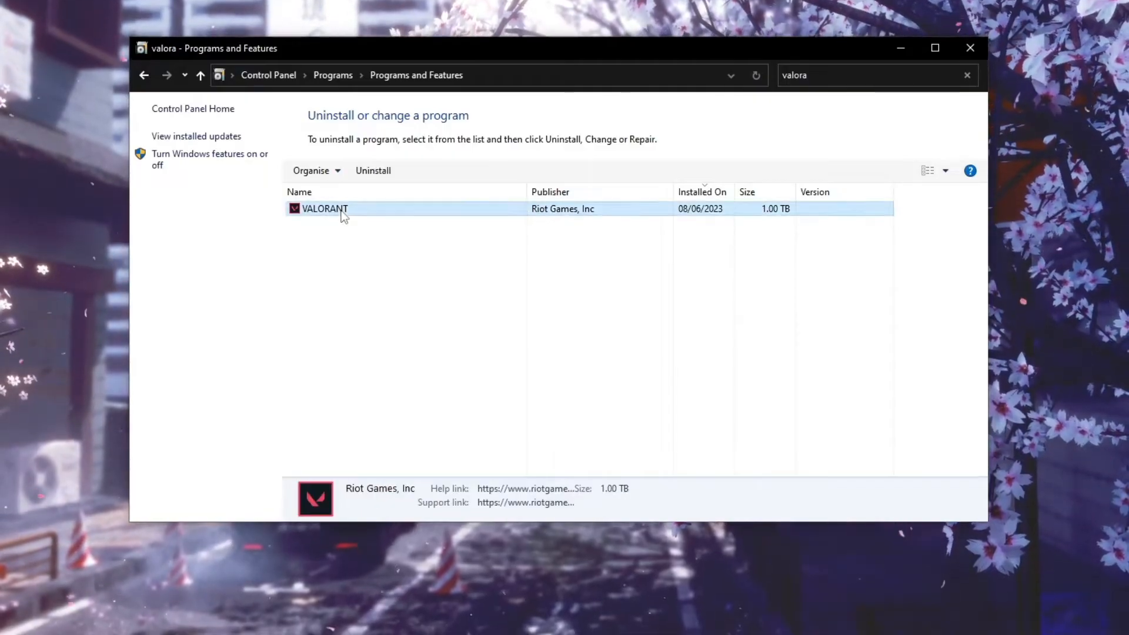